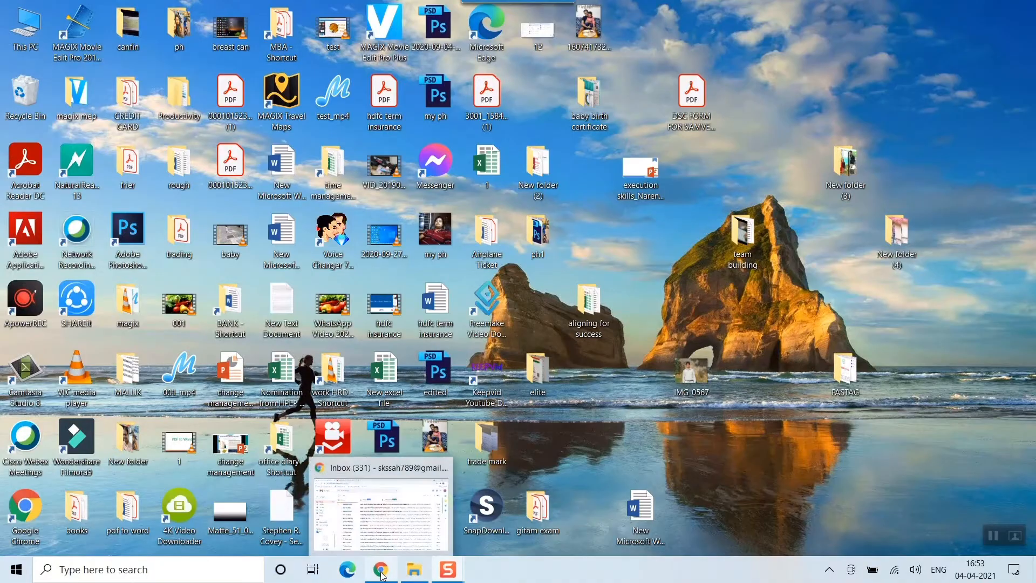
# - Bring the Chrome window showing the Gmail inbox to the front
pyautogui.click(379, 568)
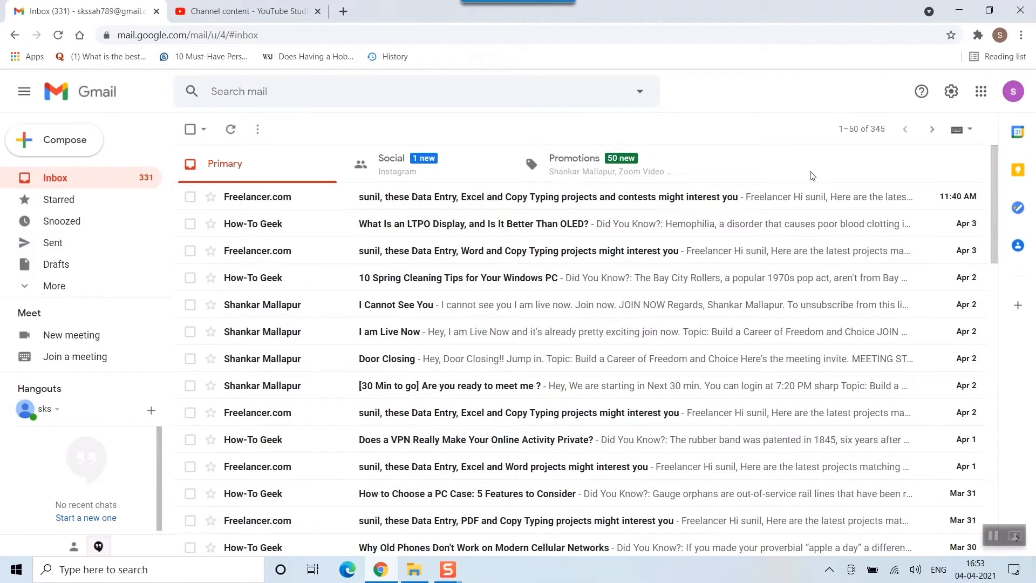
pyautogui.moveTo(813, 160)
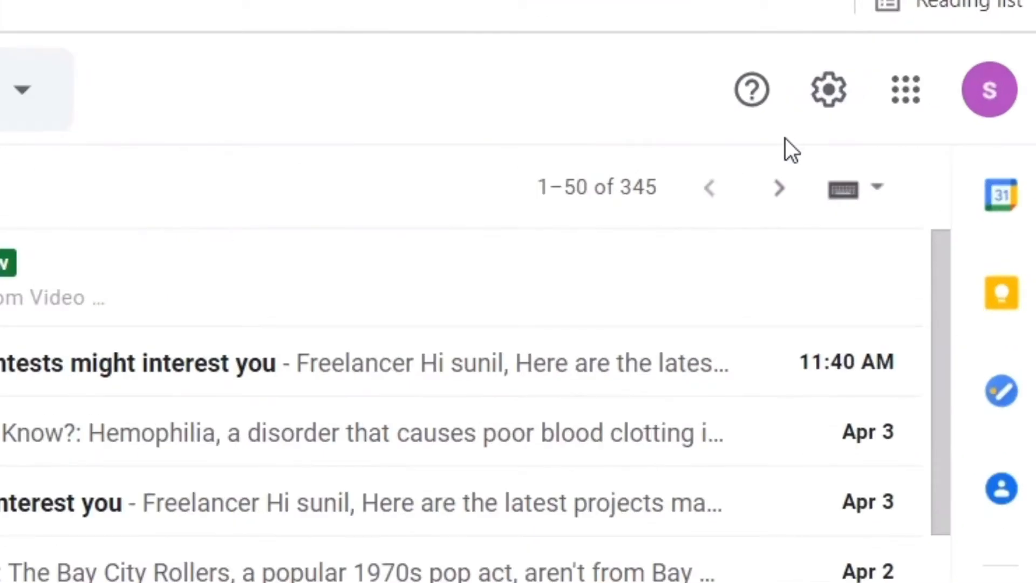
pyautogui.moveTo(827, 89)
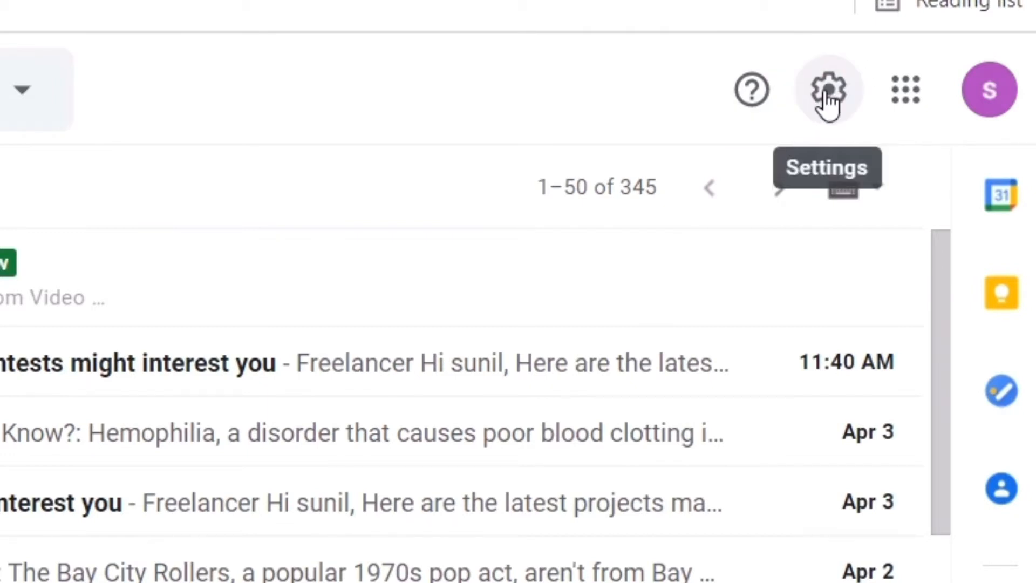
# - Open Gmail's See all settings page on the General tab and scroll down
pyautogui.click(827, 90)
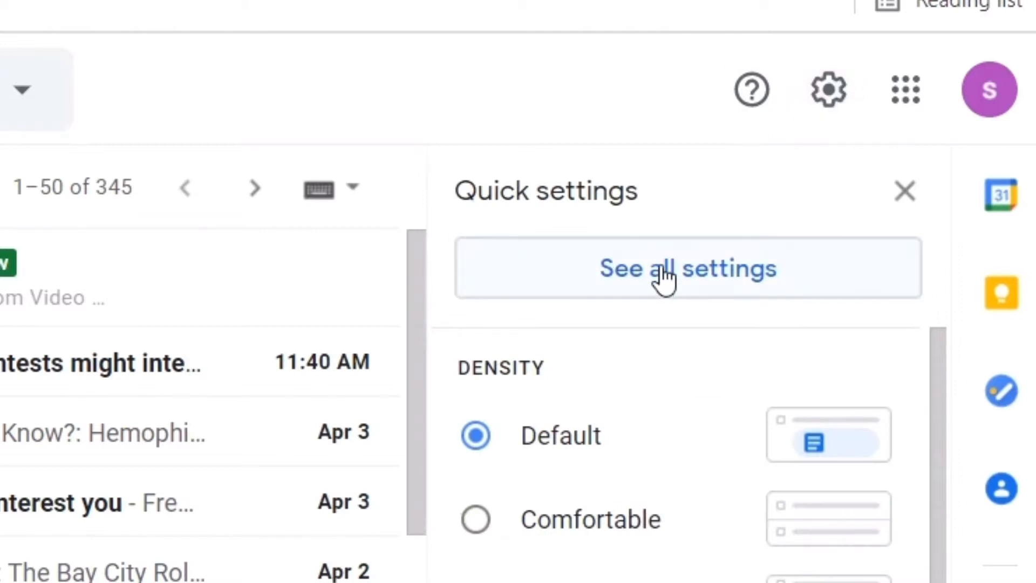
pyautogui.click(687, 267)
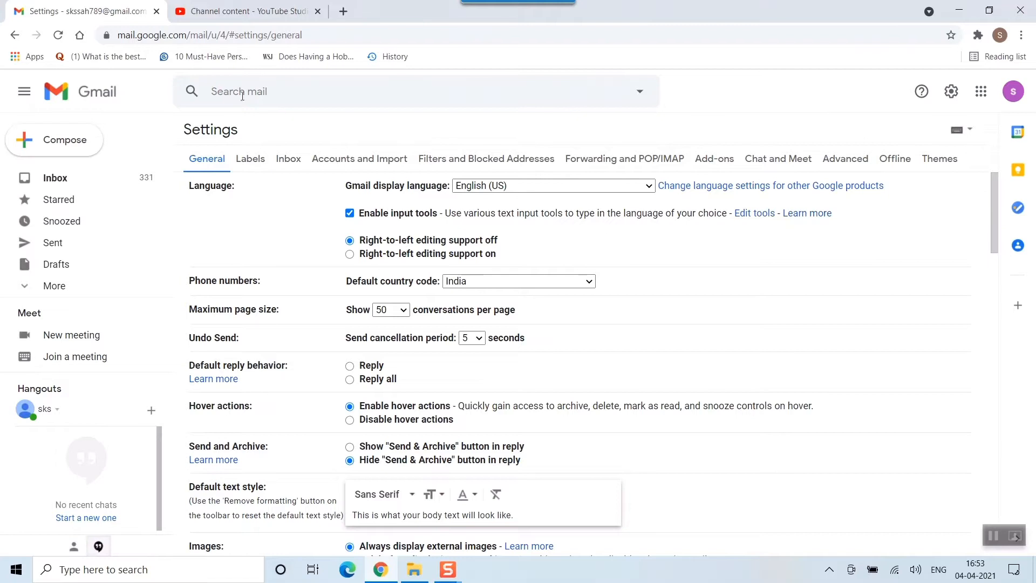
pyautogui.scroll(-3)
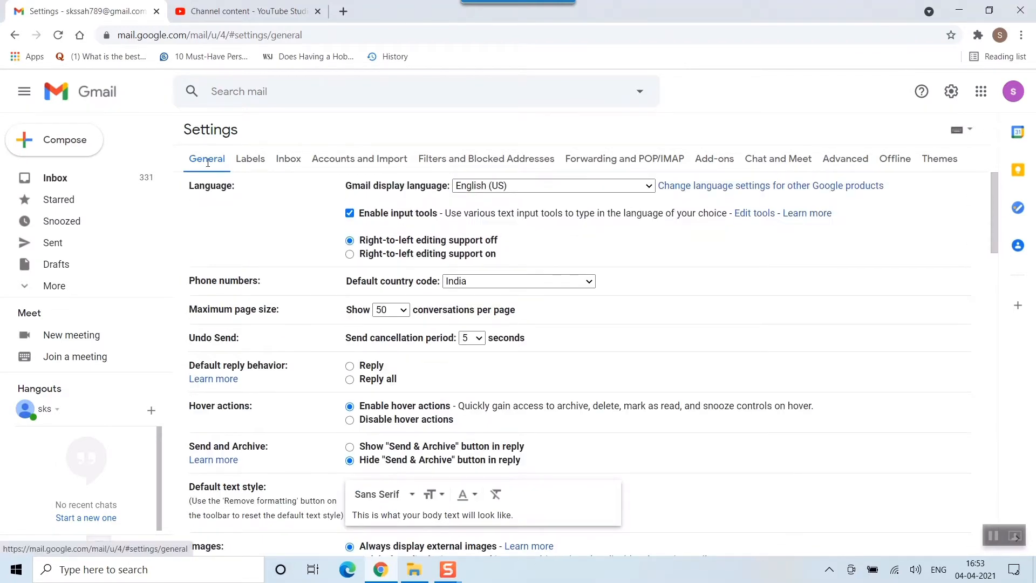
pyautogui.moveTo(227, 329)
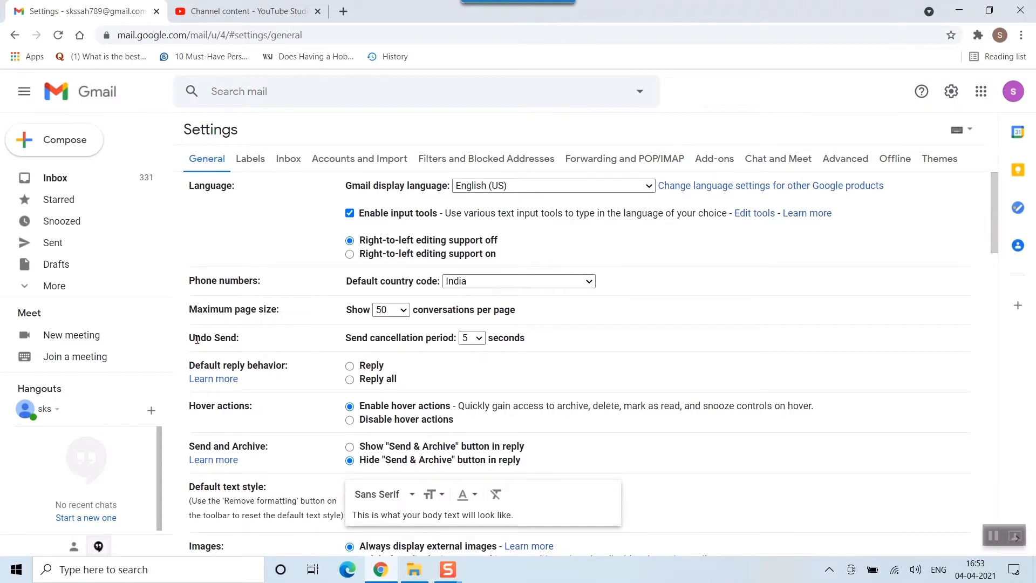
pyautogui.moveTo(196, 360)
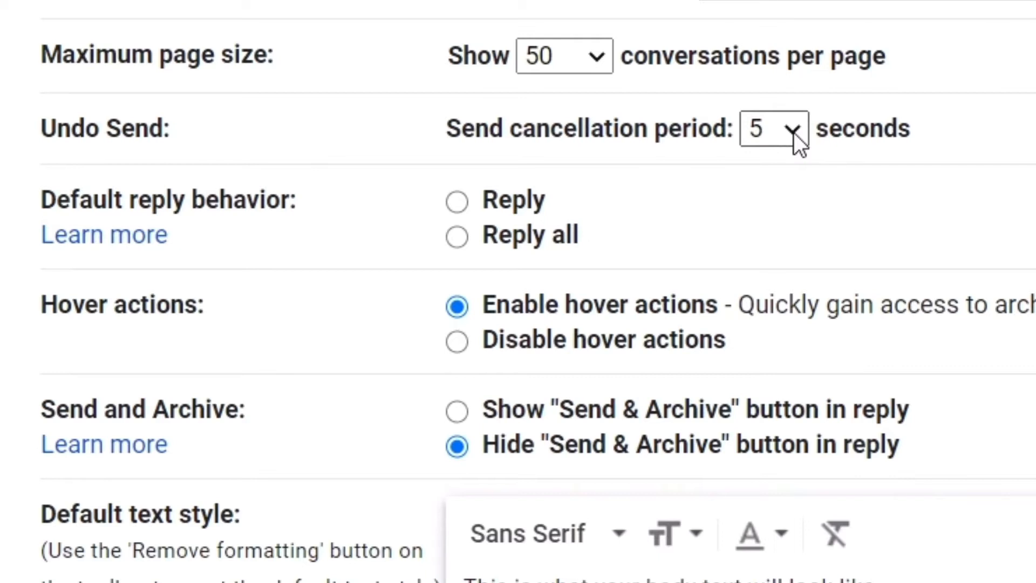
# - Set the Undo Send cancellation period dropdown to 30 seconds
pyautogui.click(773, 127)
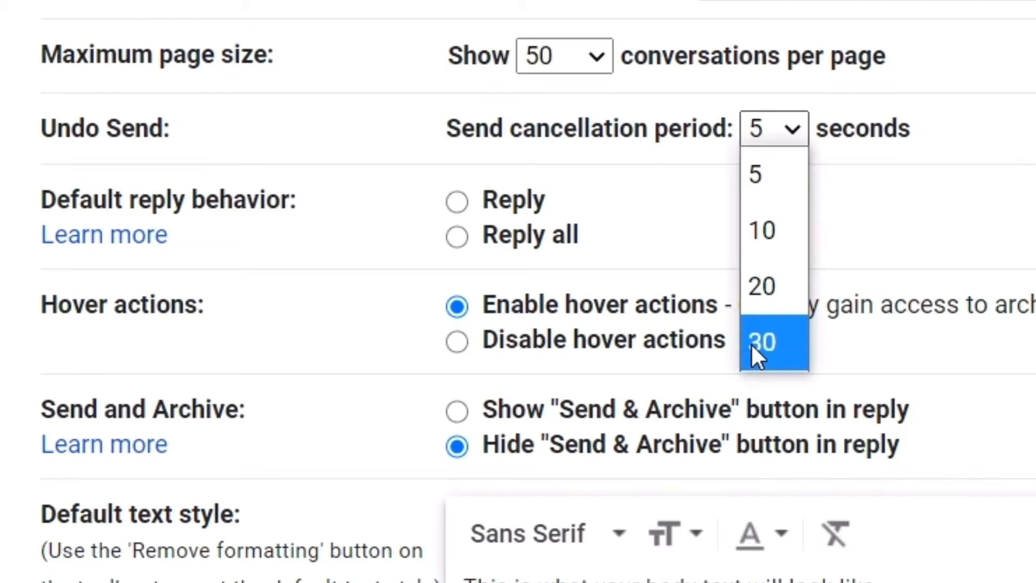
pyautogui.moveTo(812, 356)
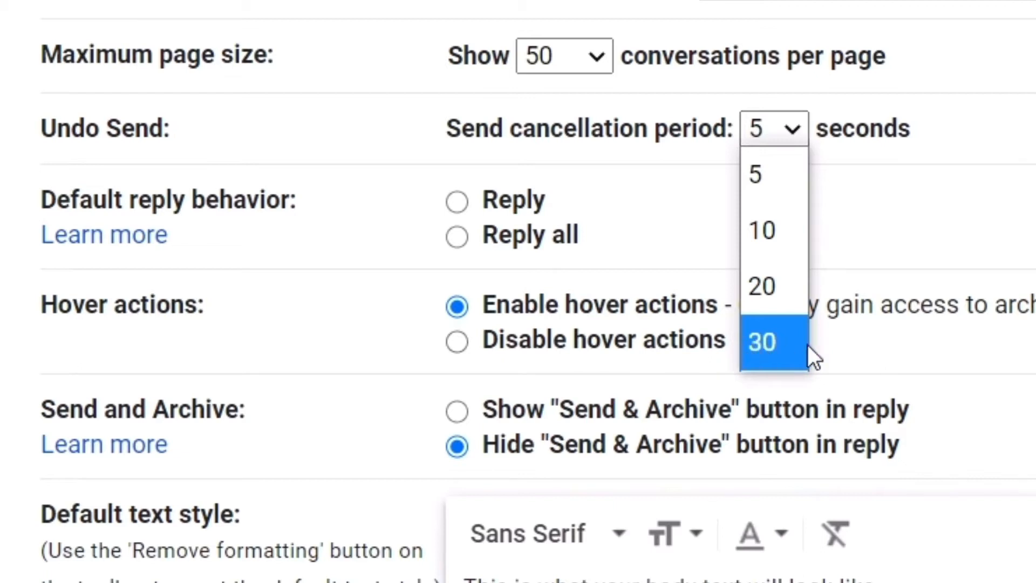
pyautogui.click(762, 341)
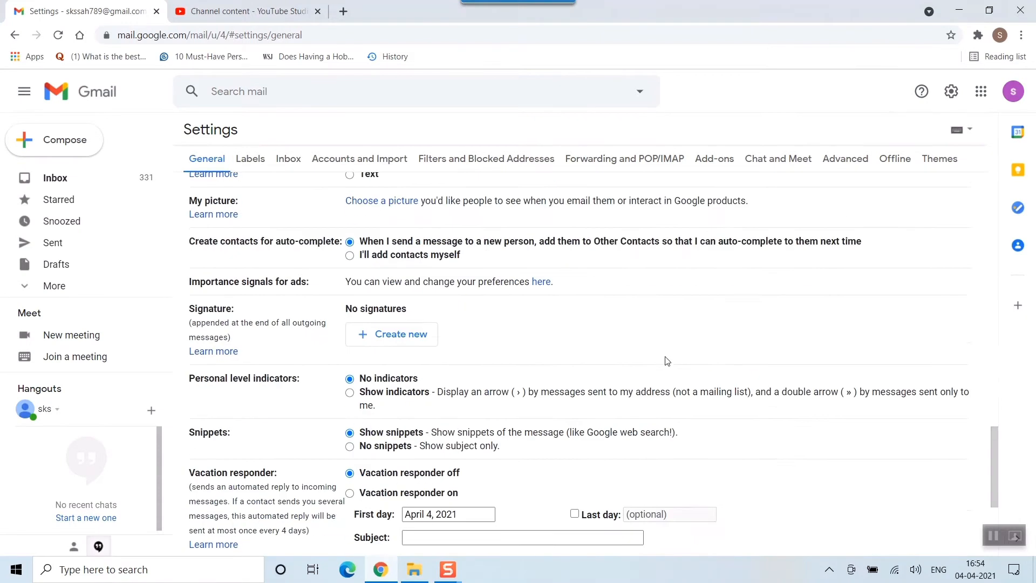
# - Scroll to the bottom of General settings and save the changes
pyautogui.scroll(-3)
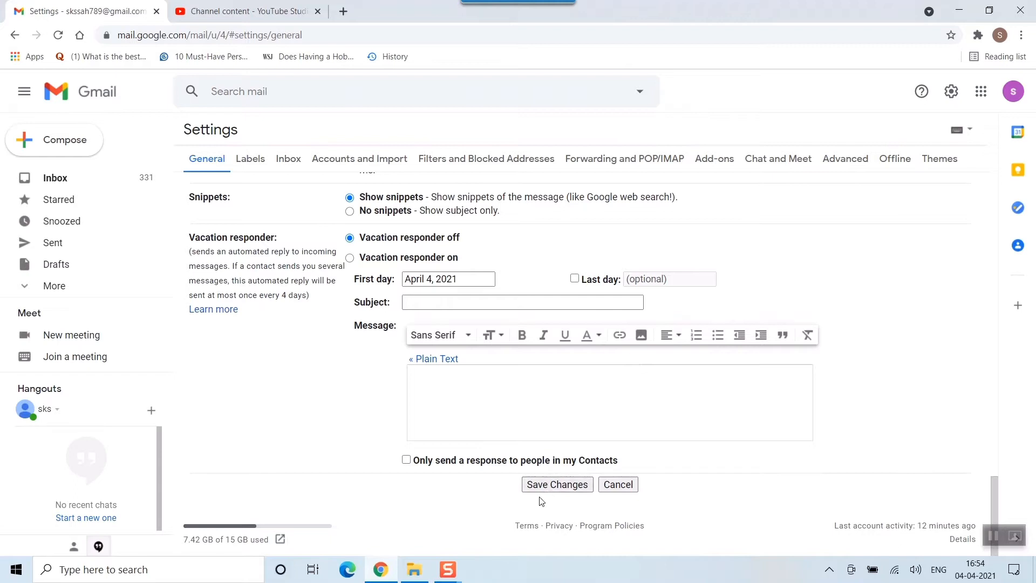
pyautogui.moveTo(567, 488)
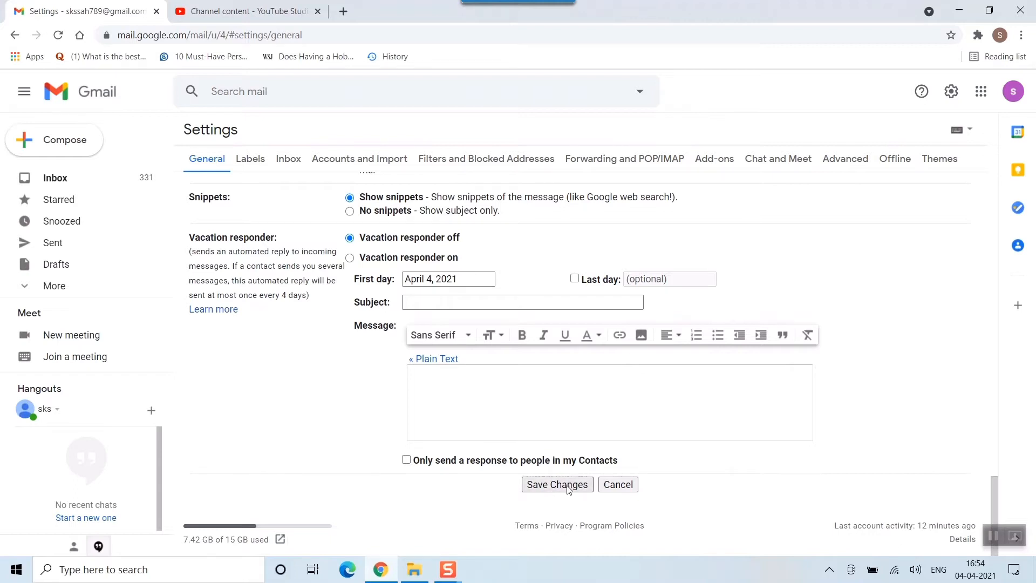
pyautogui.click(556, 484)
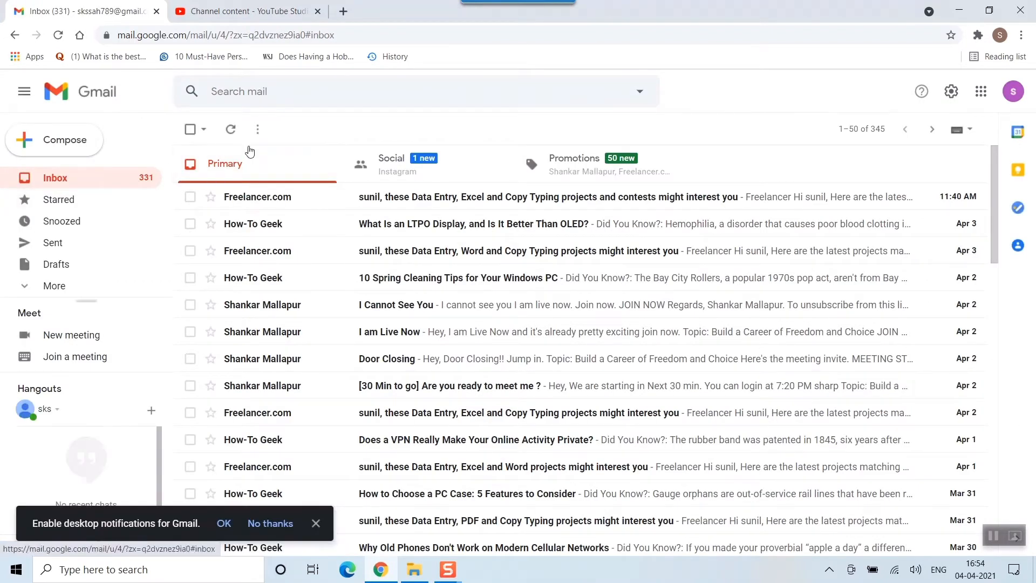
# - Compose a new email with subject 'hi' and body 'how are you?'
pyautogui.click(54, 139)
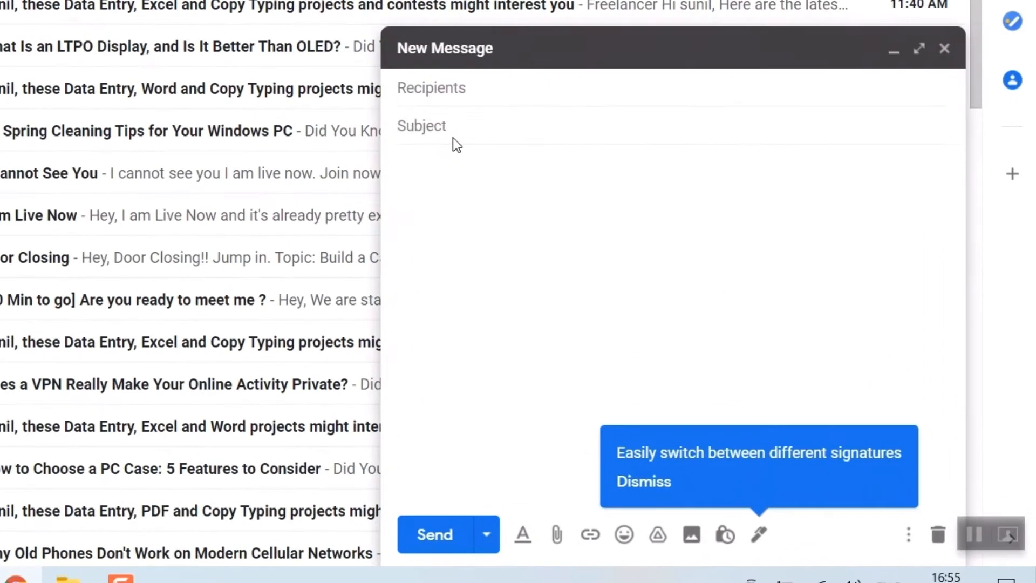
pyautogui.write('hi')
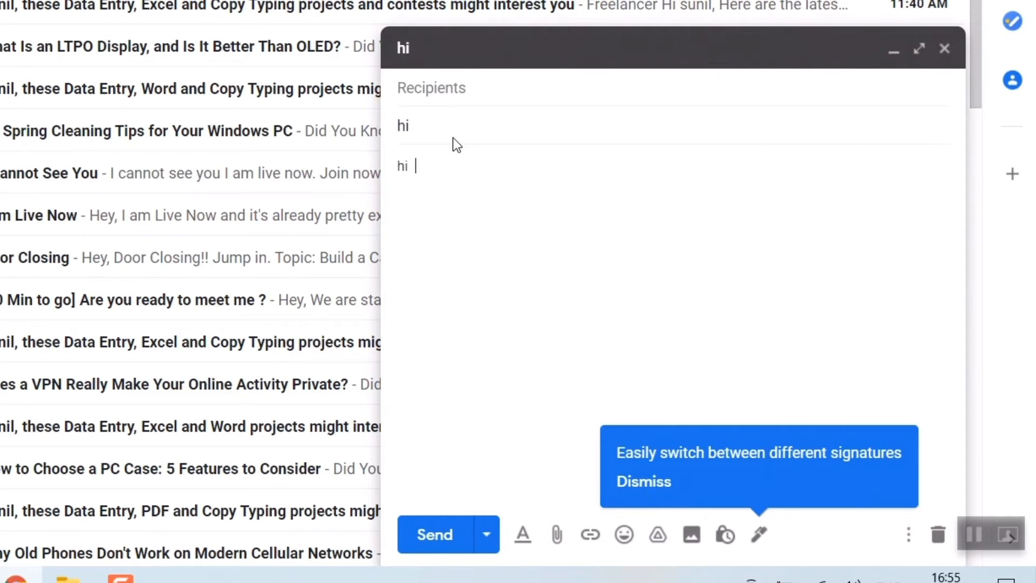
pyautogui.write('how are you?')
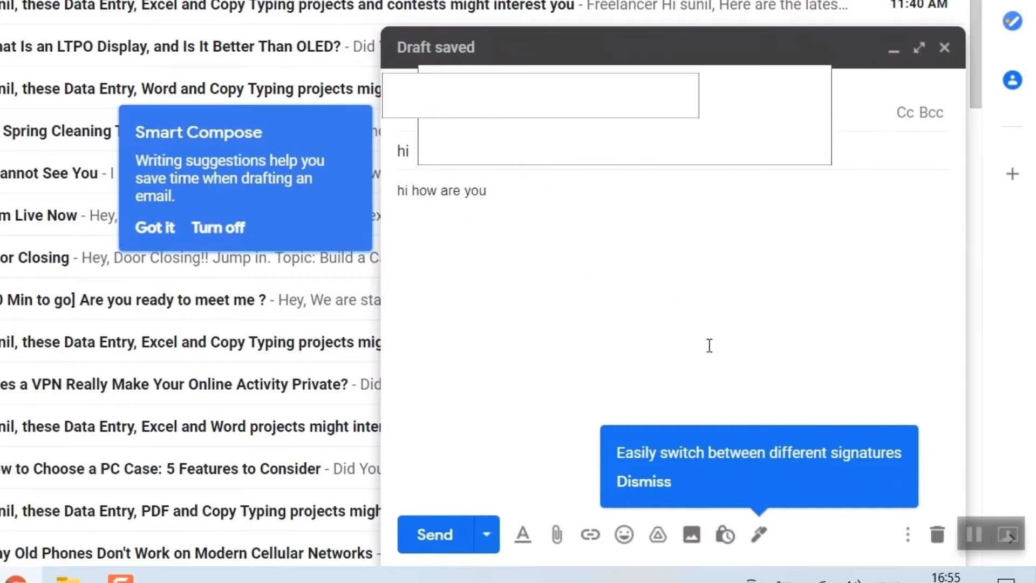
pyautogui.moveTo(434, 534)
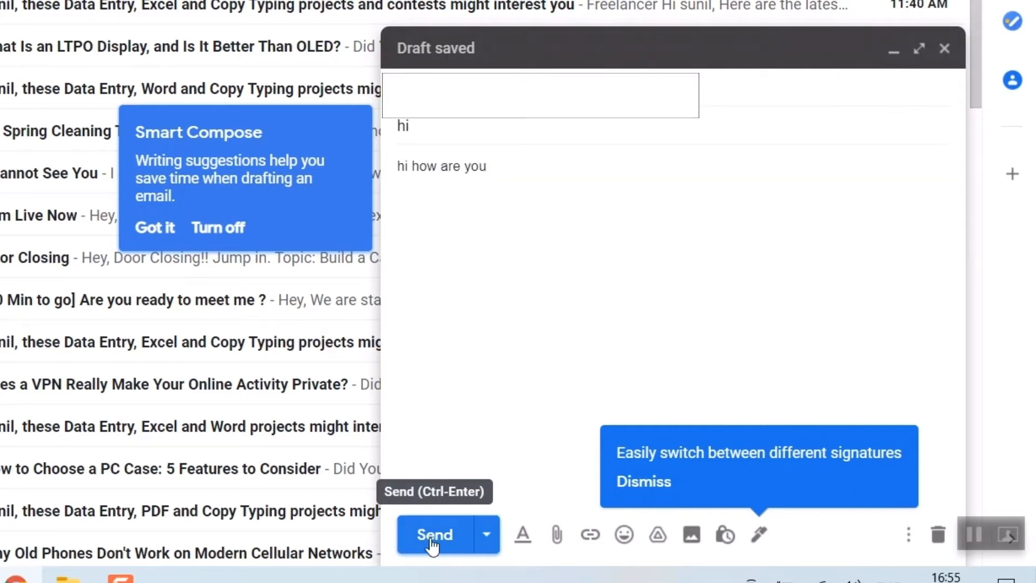
# - Send the 'hi' test email, then undo the send to restore the draft
pyautogui.click(434, 534)
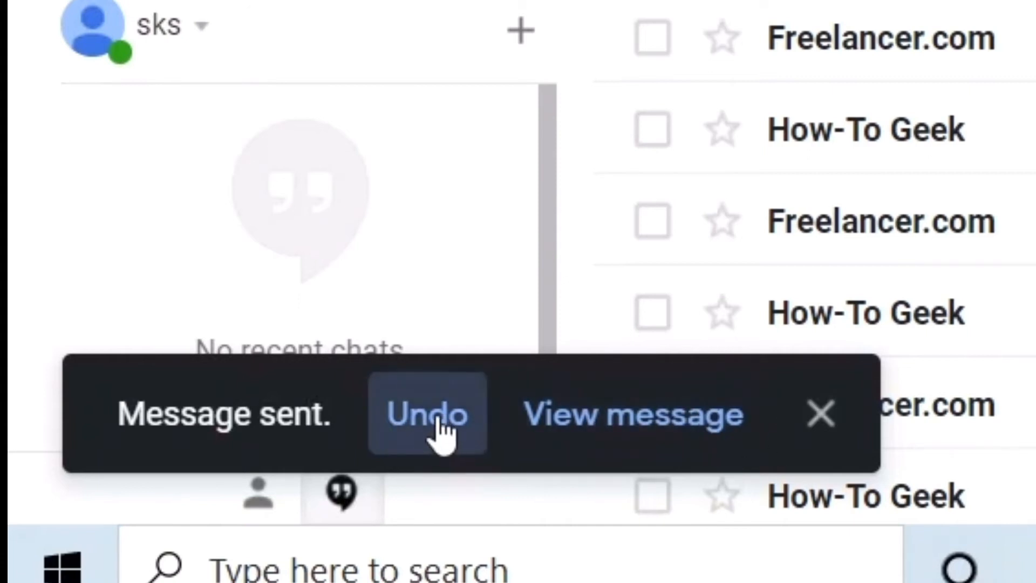
pyautogui.click(427, 414)
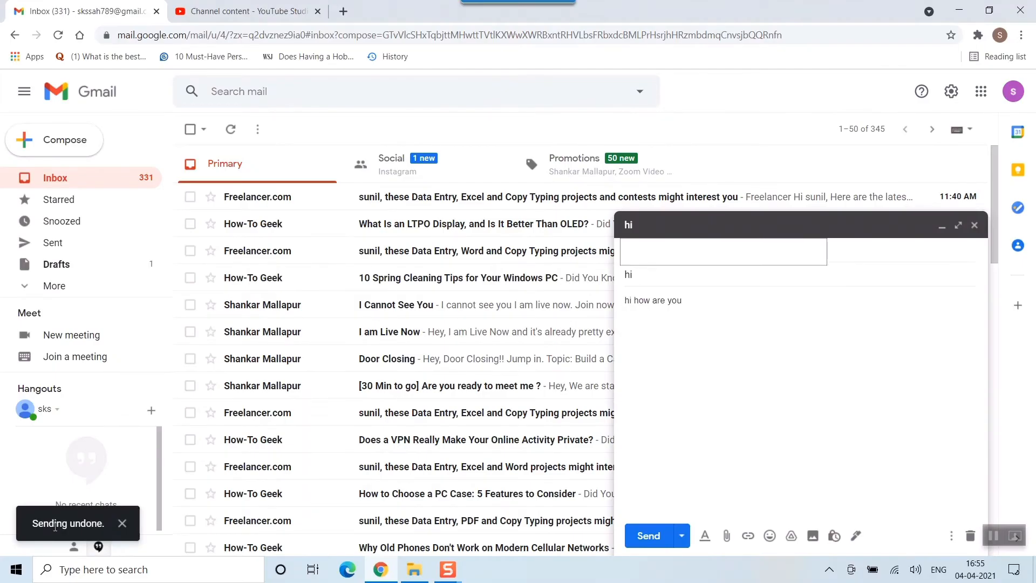
pyautogui.moveTo(806, 462)
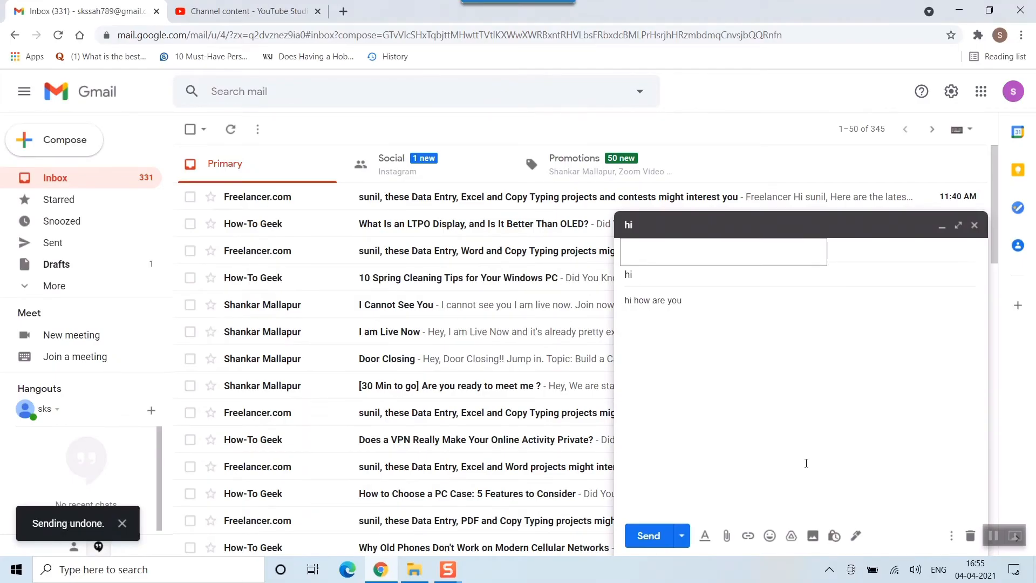